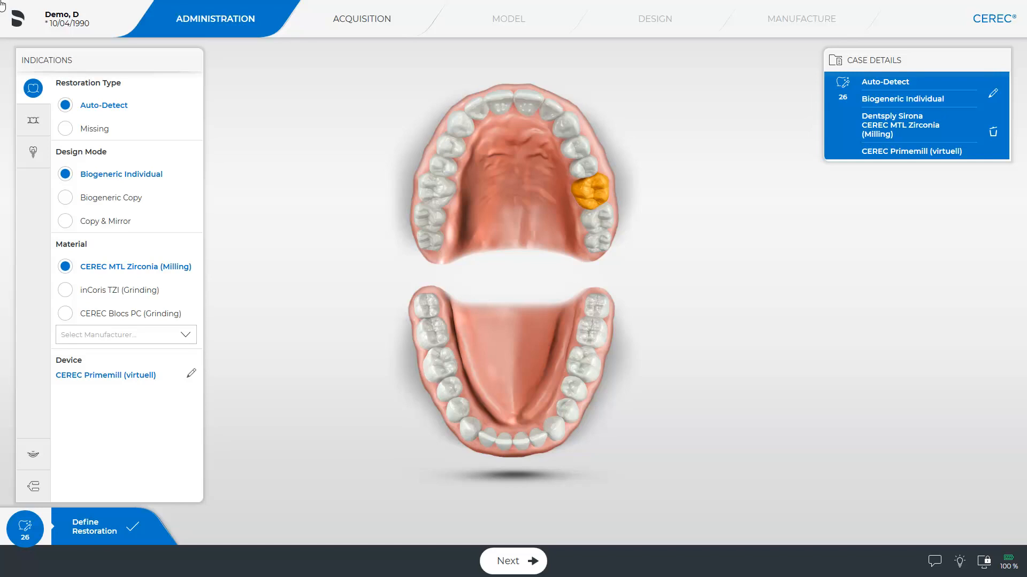
Proceed to the acquisition phase and view the upper jaw scan.
click(143, 266)
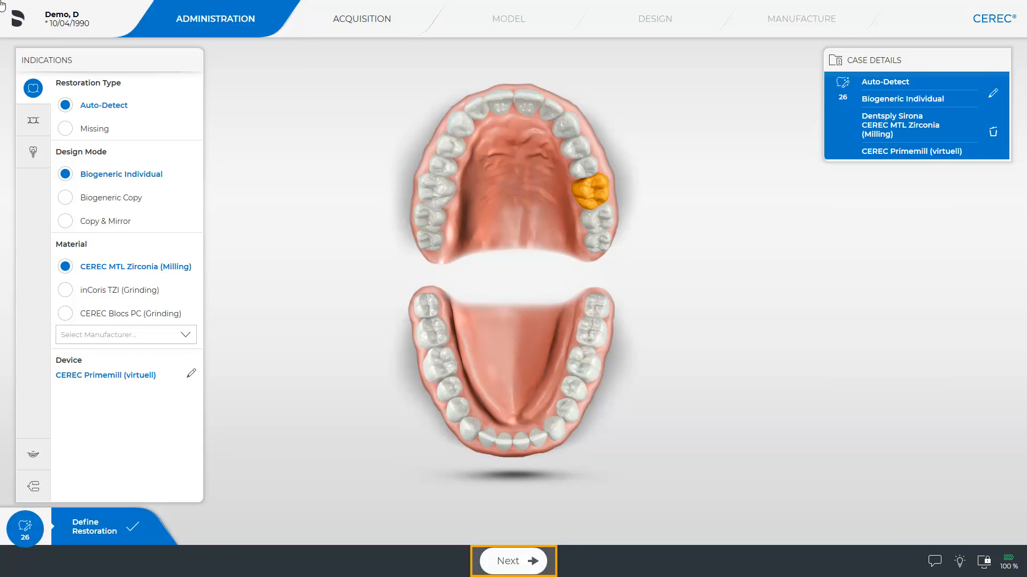
click(513, 562)
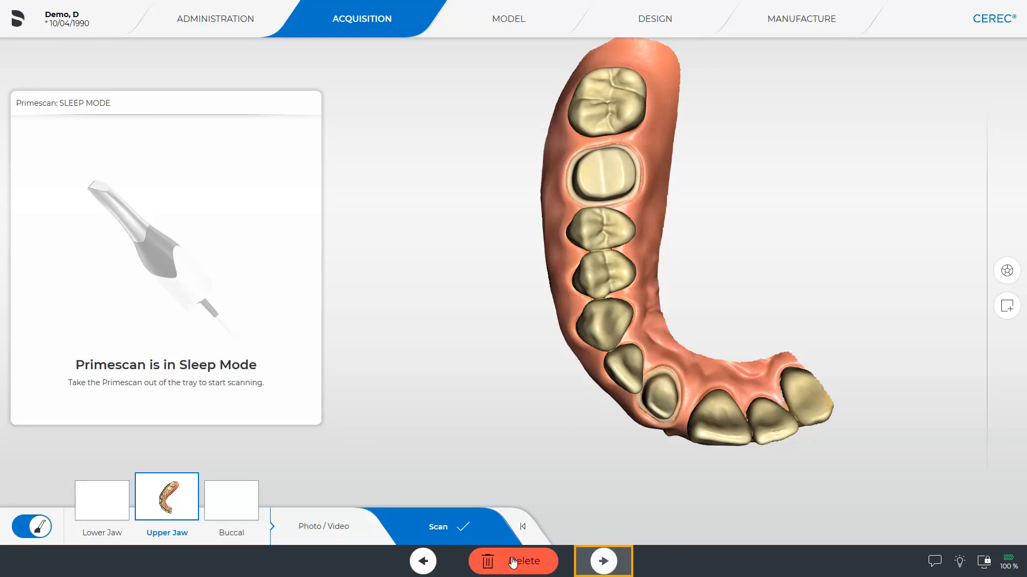
mouse_move(602, 562)
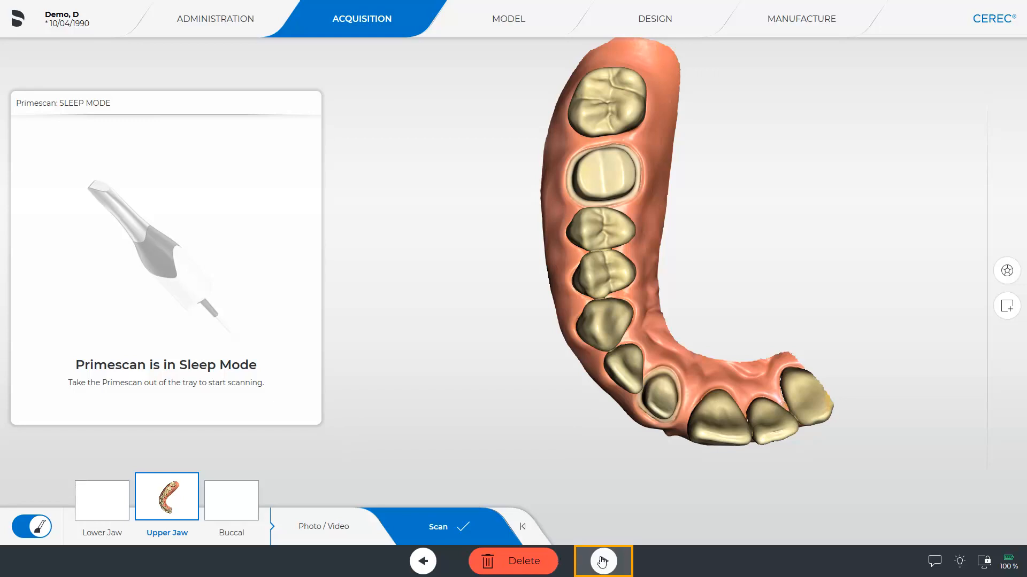
Advance through Model into the Design phase showing the proposed crown for tooth 26.
click(654, 19)
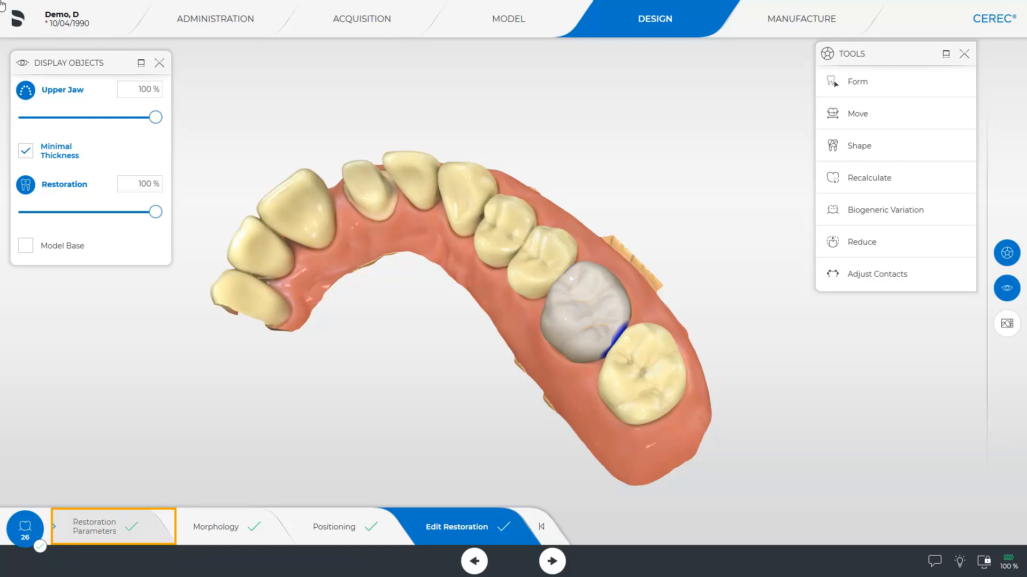
Open Restoration Parameters and raise radial minimal thickness from 500 µm to 700 µm.
click(94, 526)
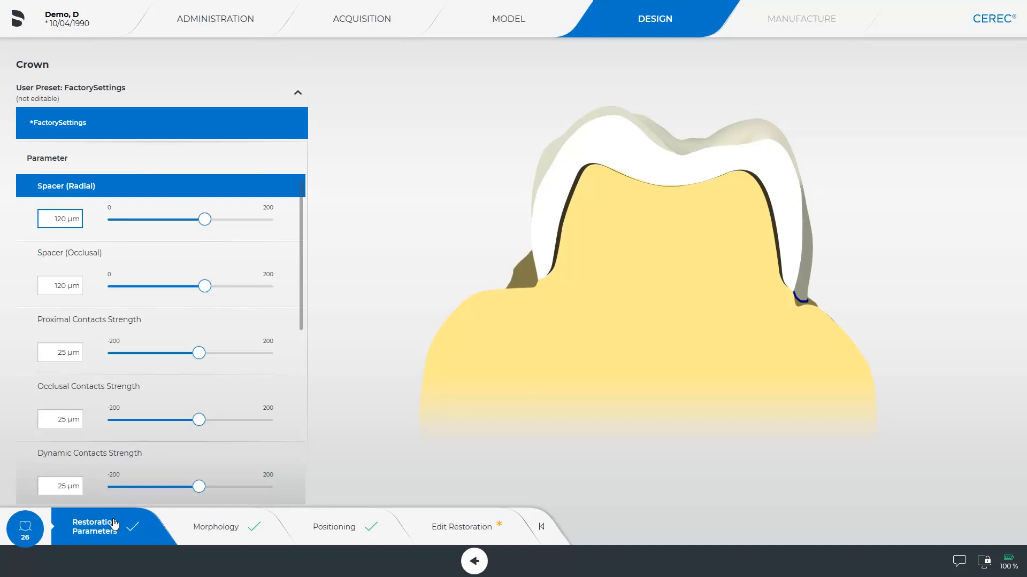
scroll(down, 3)
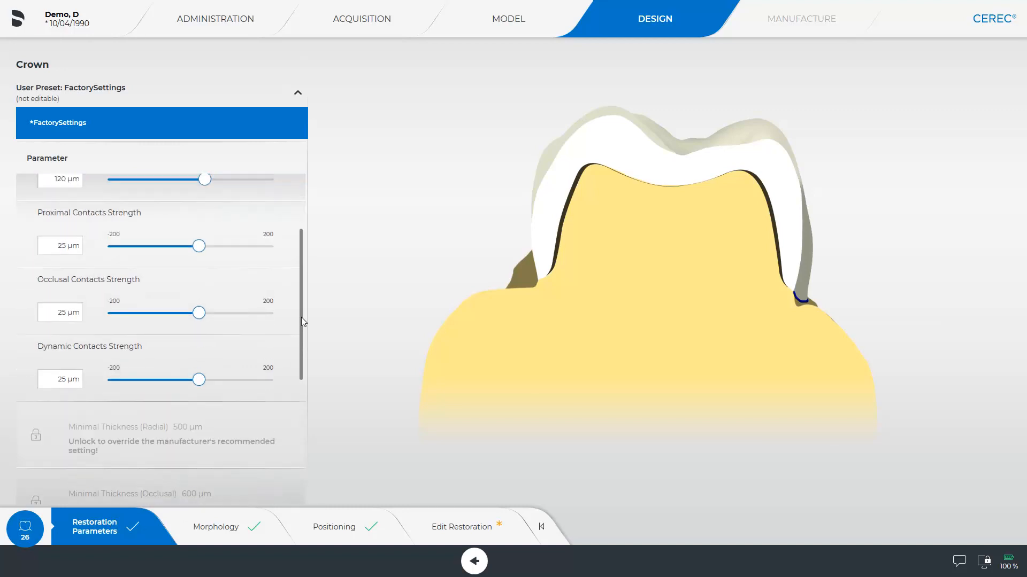
scroll(down, 3)
text(700)
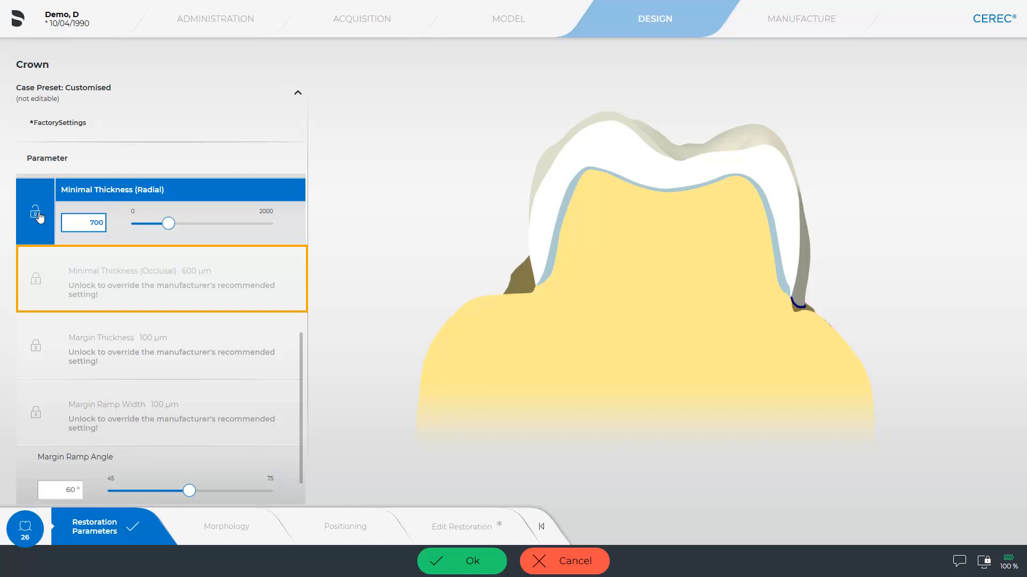
Unlock occlusal minimal thickness, set it to 700 µm and confirm both values with Ok.
click(36, 278)
text(700)
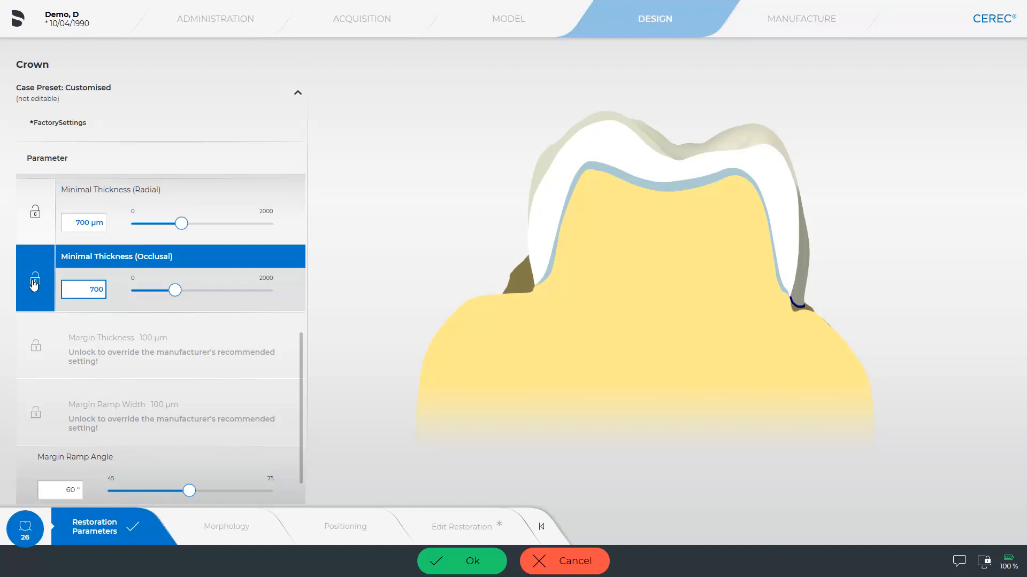
click(461, 561)
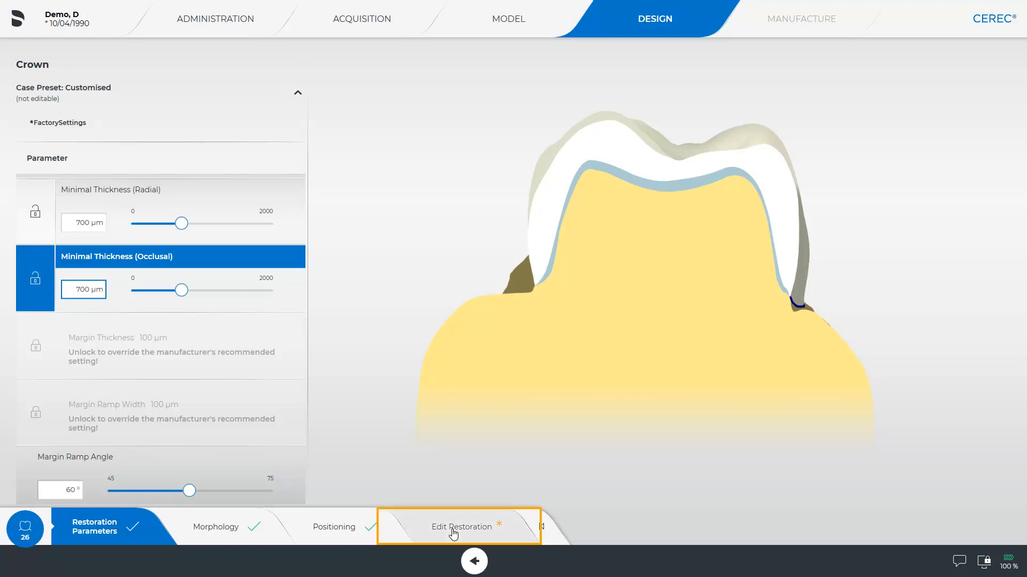
Return to the Edit Restoration step with the tooth 26 crown on the upper jaw.
click(459, 526)
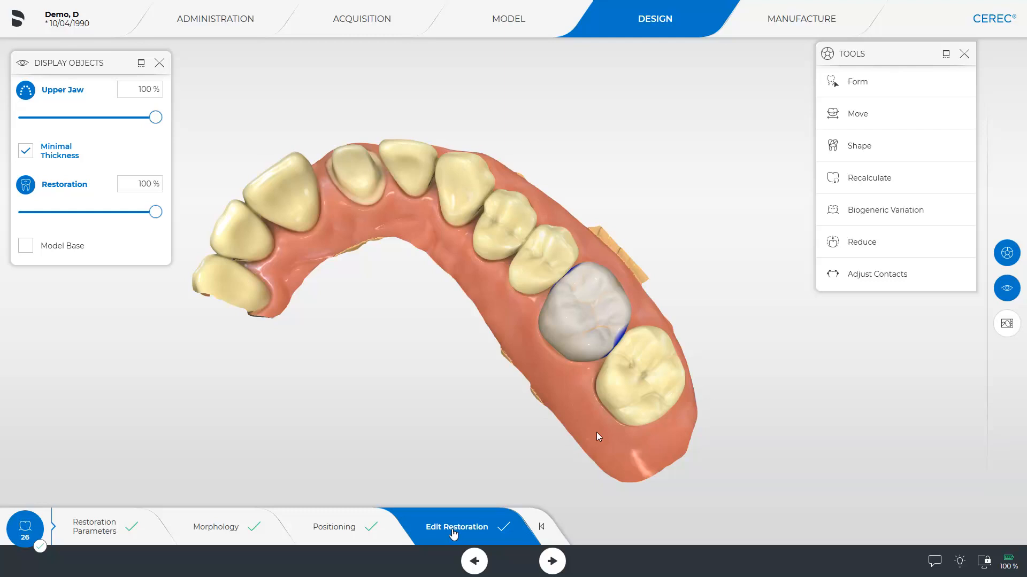
mouse_move(801, 18)
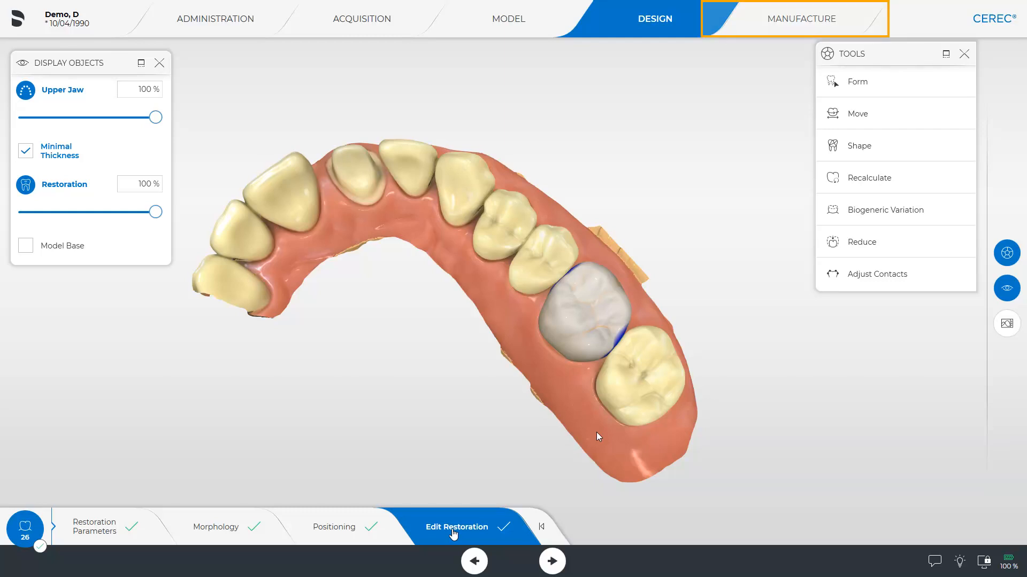
Enter the Manufacture phase and choose Super Fast milling for the zirconia crown.
click(801, 18)
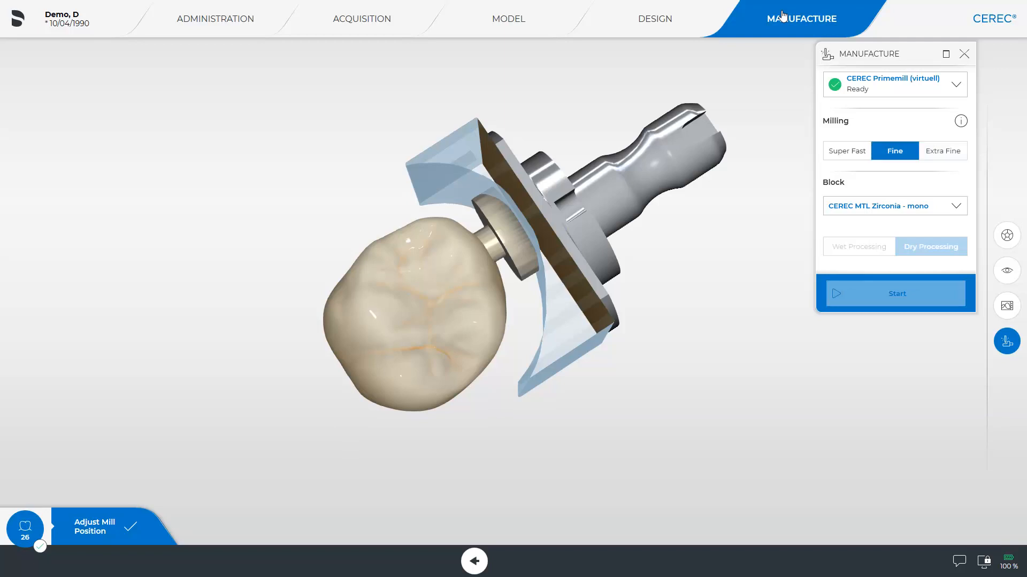
mouse_move(846, 151)
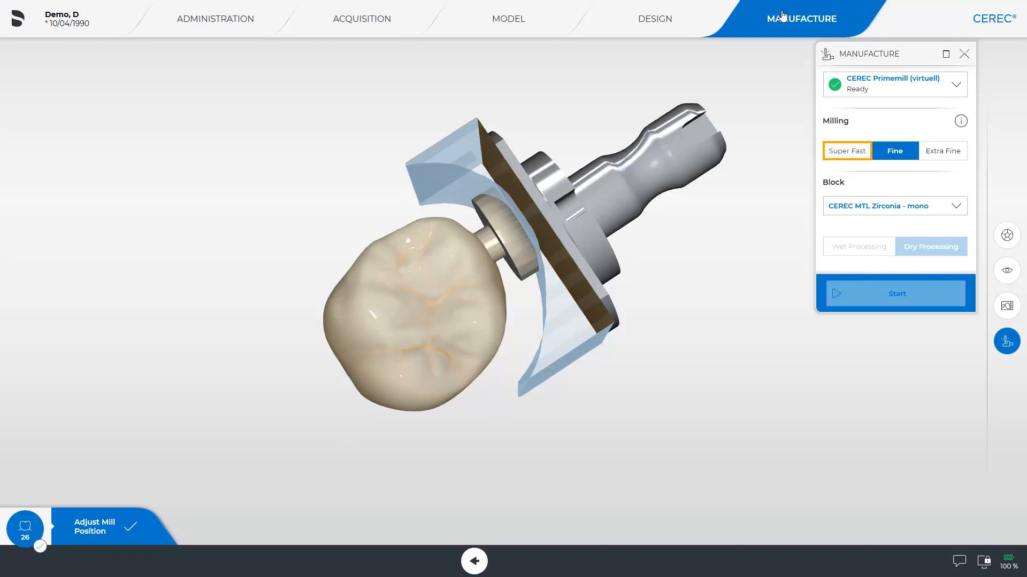
click(846, 151)
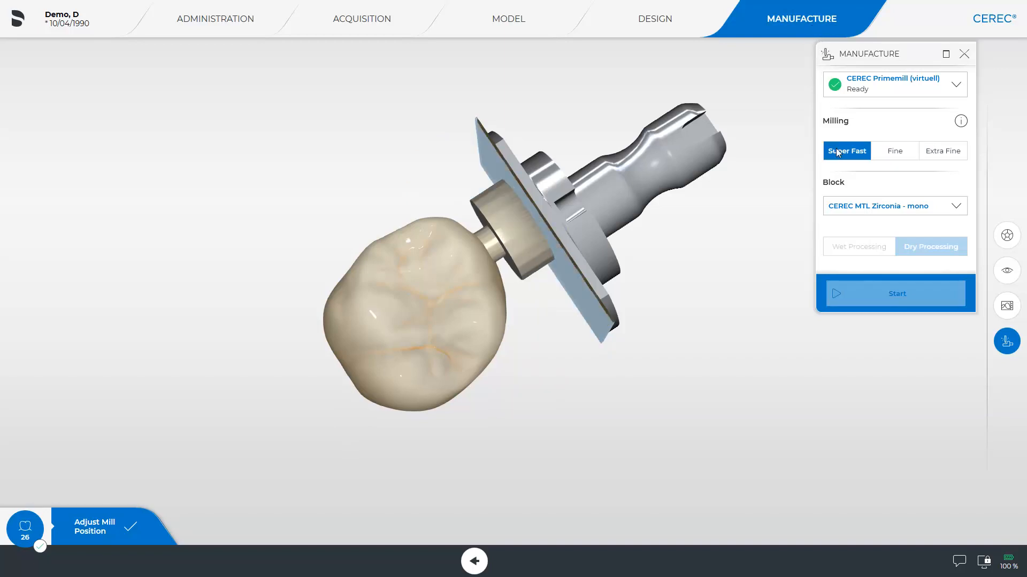